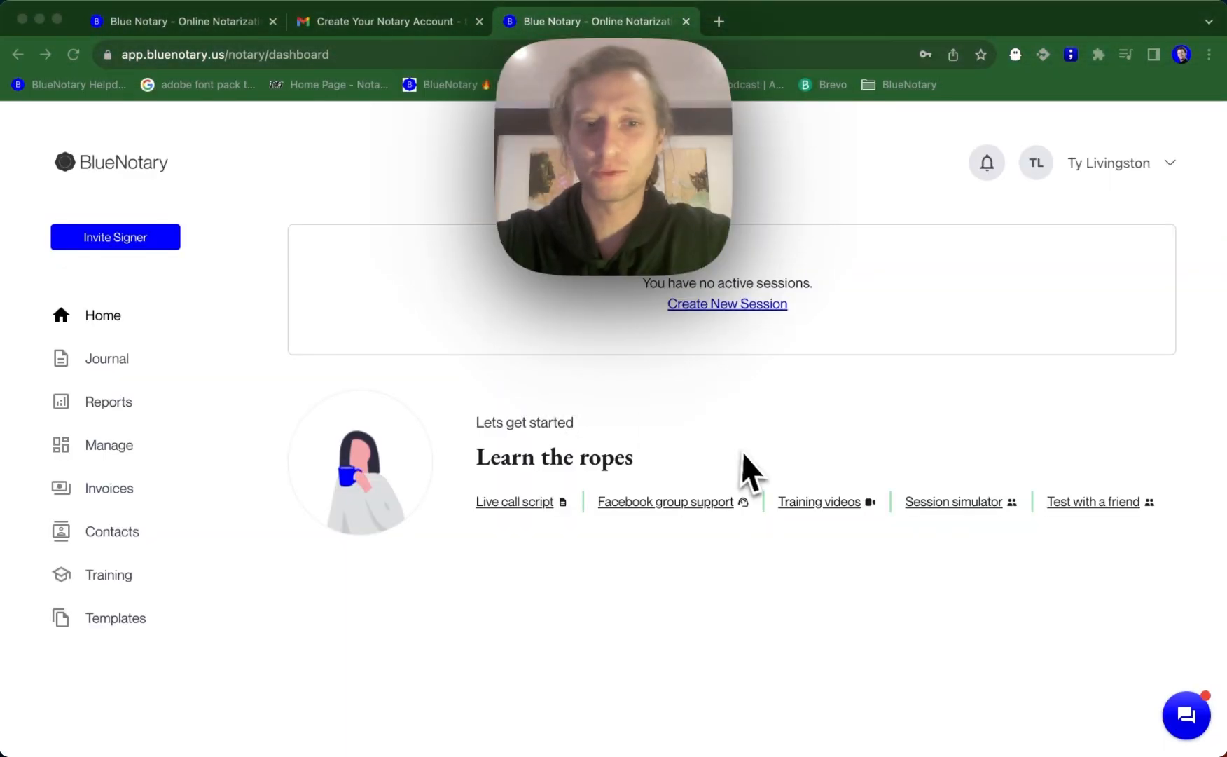
{"action": "mouse_move", "coordinate": [761, 414]}
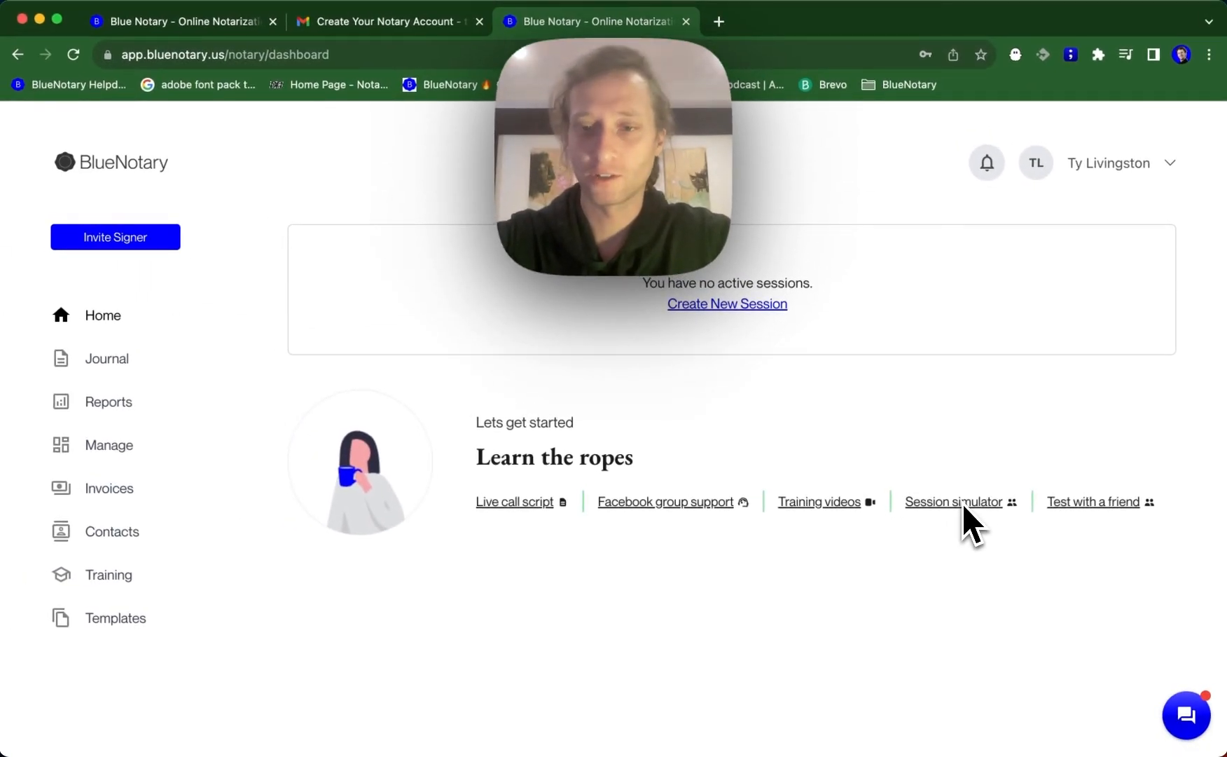
- Visit the account settings from the account menu, then return to the dashboard home
{"action": "left_click", "coordinate": [1115, 162]}
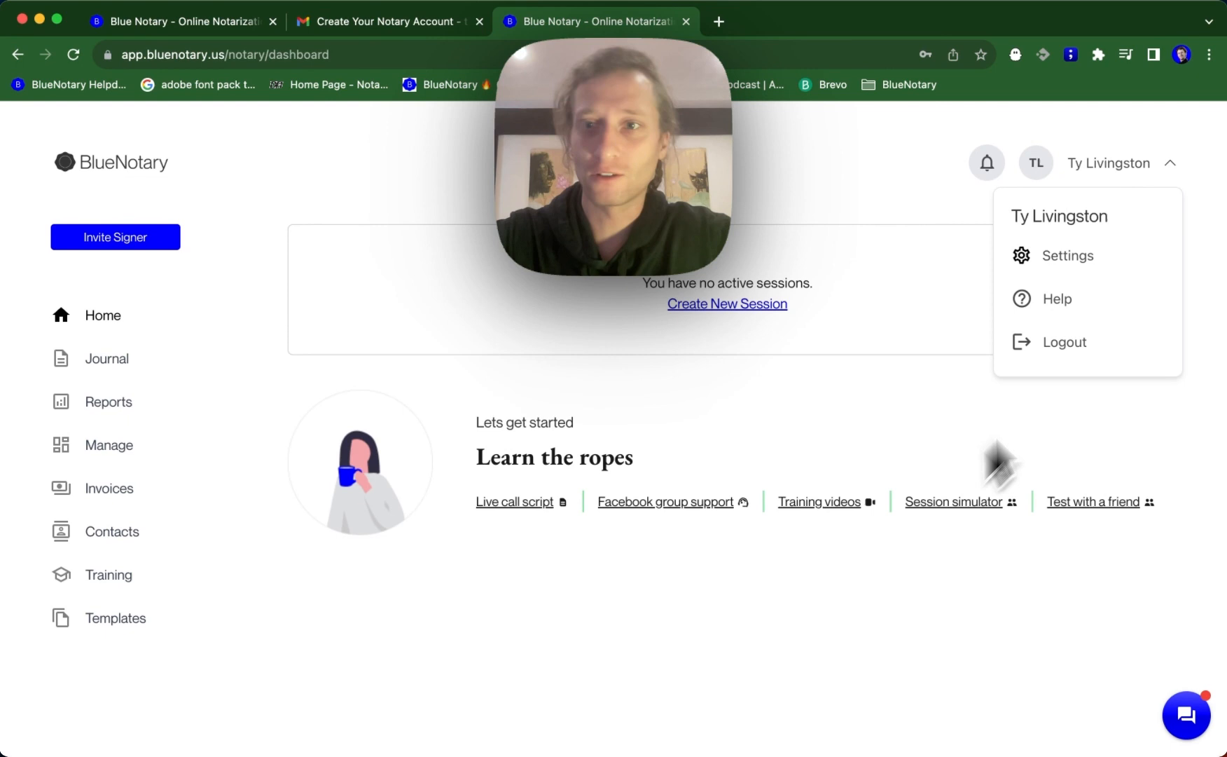
{"action": "left_click", "coordinate": [1067, 255]}
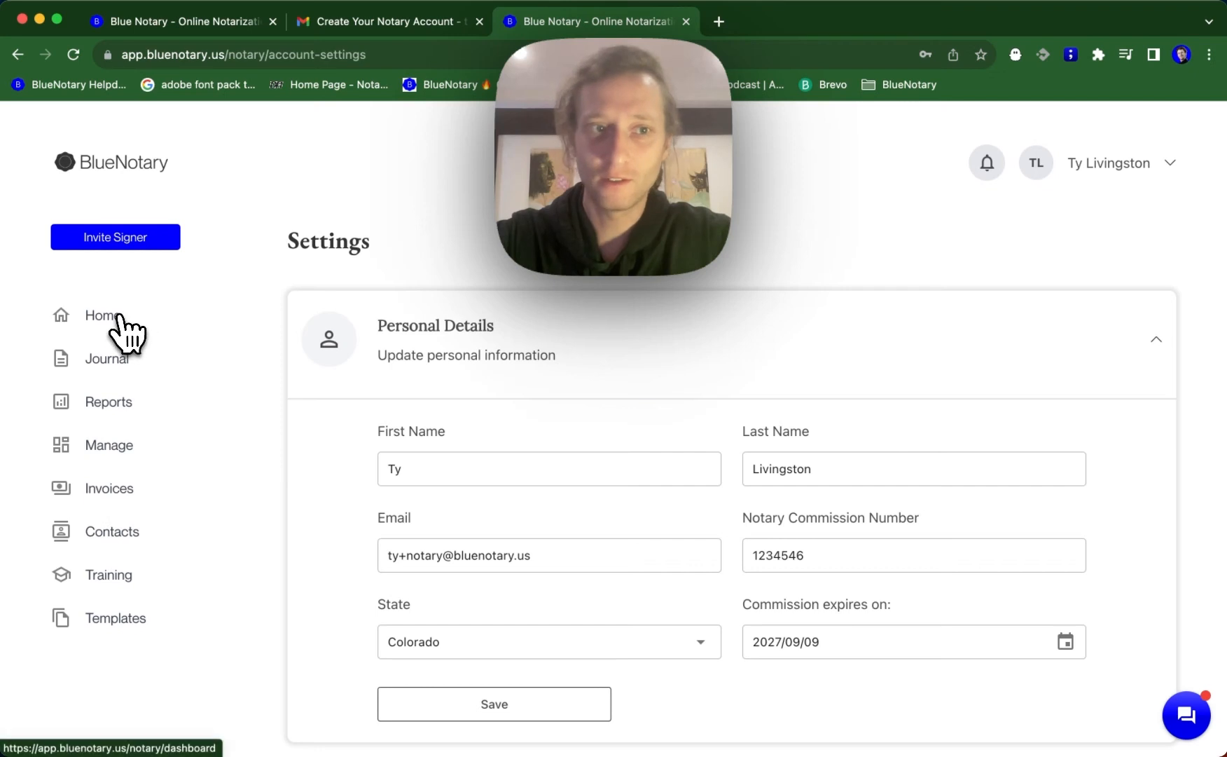
{"action": "left_click", "coordinate": [101, 315]}
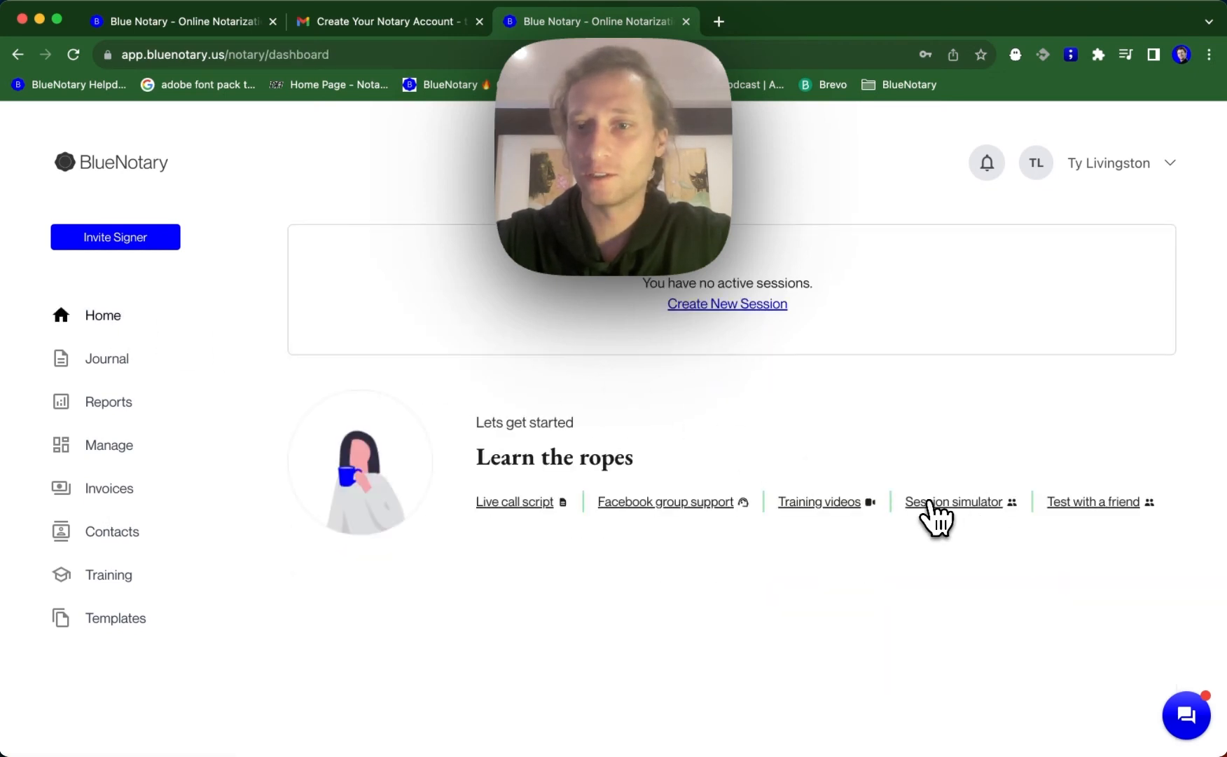
- Launch the session simulator and scroll down through the Quit Claim Deed toward page 2
{"action": "left_click", "coordinate": [954, 501]}
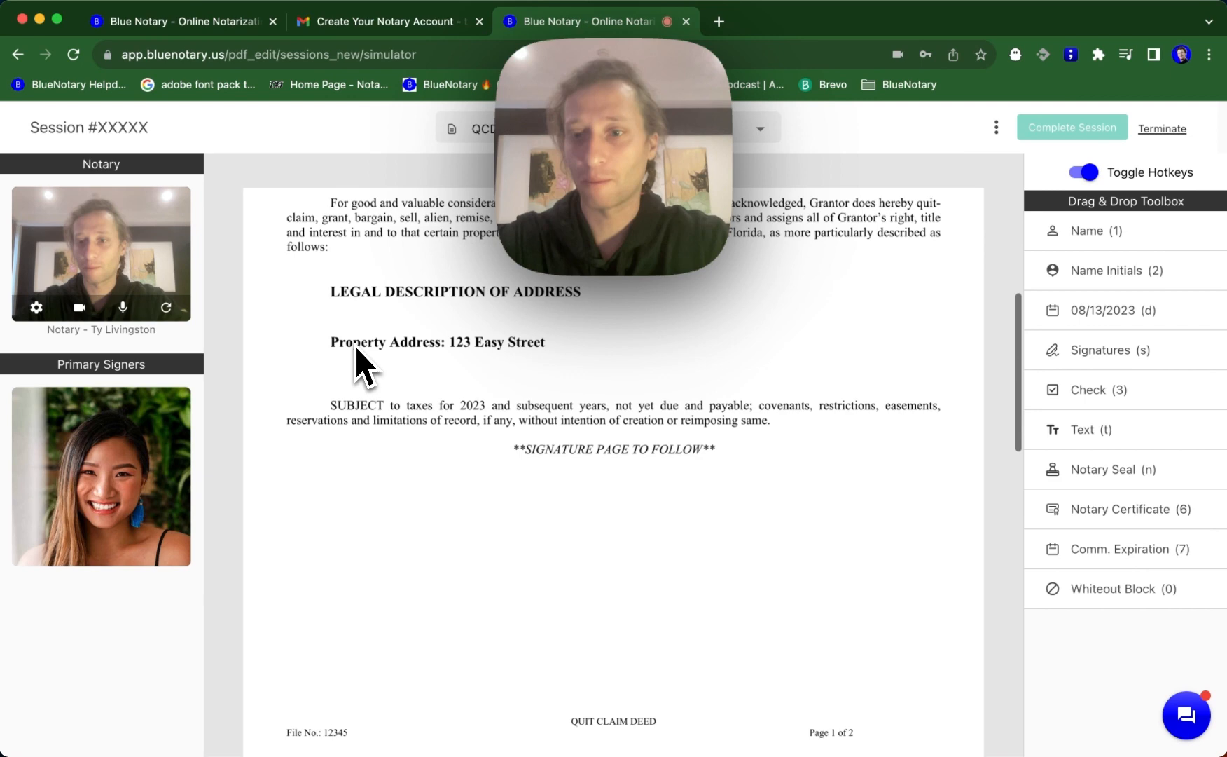
{"action": "scroll", "scroll_direction": "down", "scroll_amount": 3}
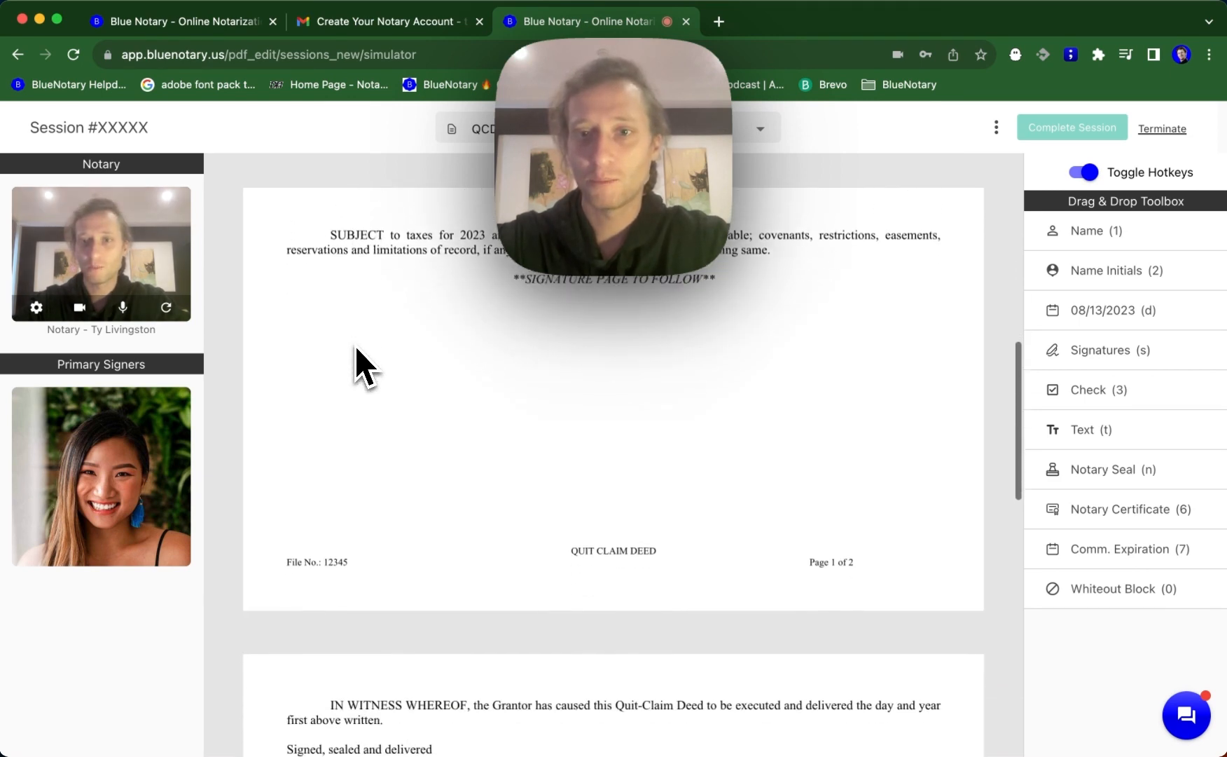
{"action": "scroll", "scroll_direction": "down", "scroll_amount": 3}
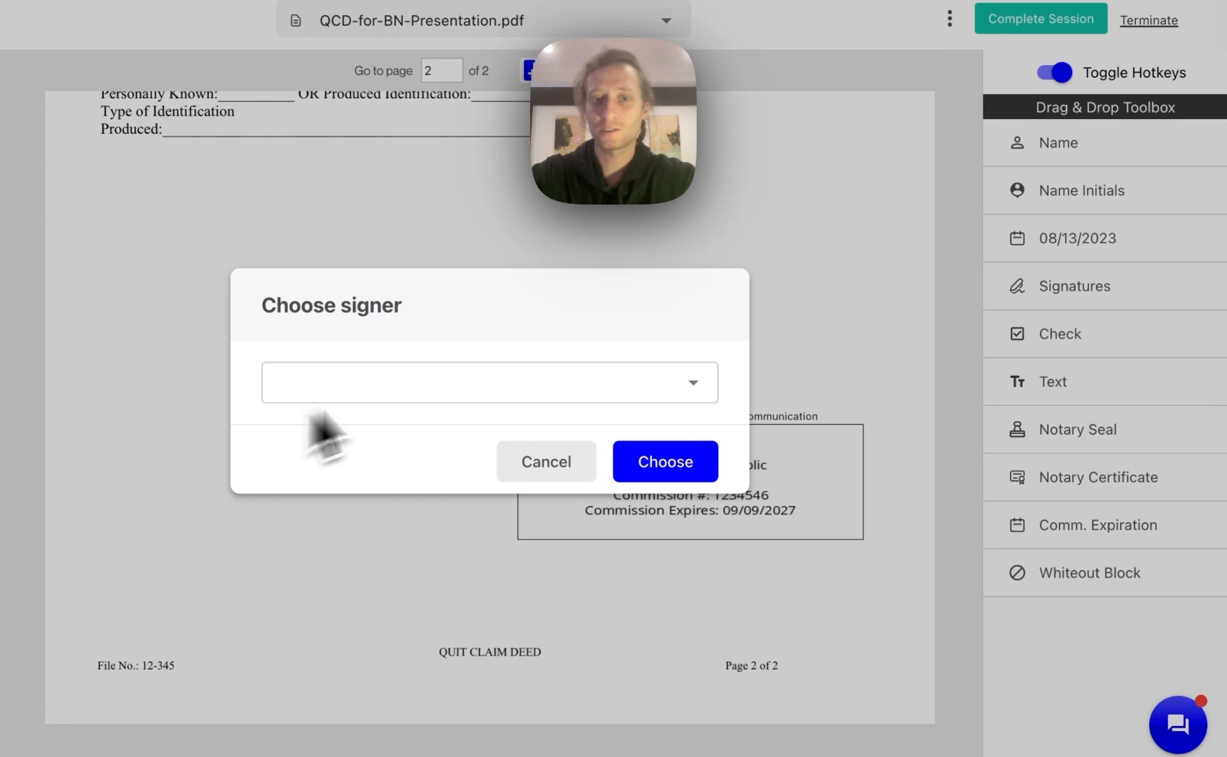
- Assign the signature to Blue Notary User and switch the signature window to Draw
{"action": "left_click", "coordinate": [488, 382]}
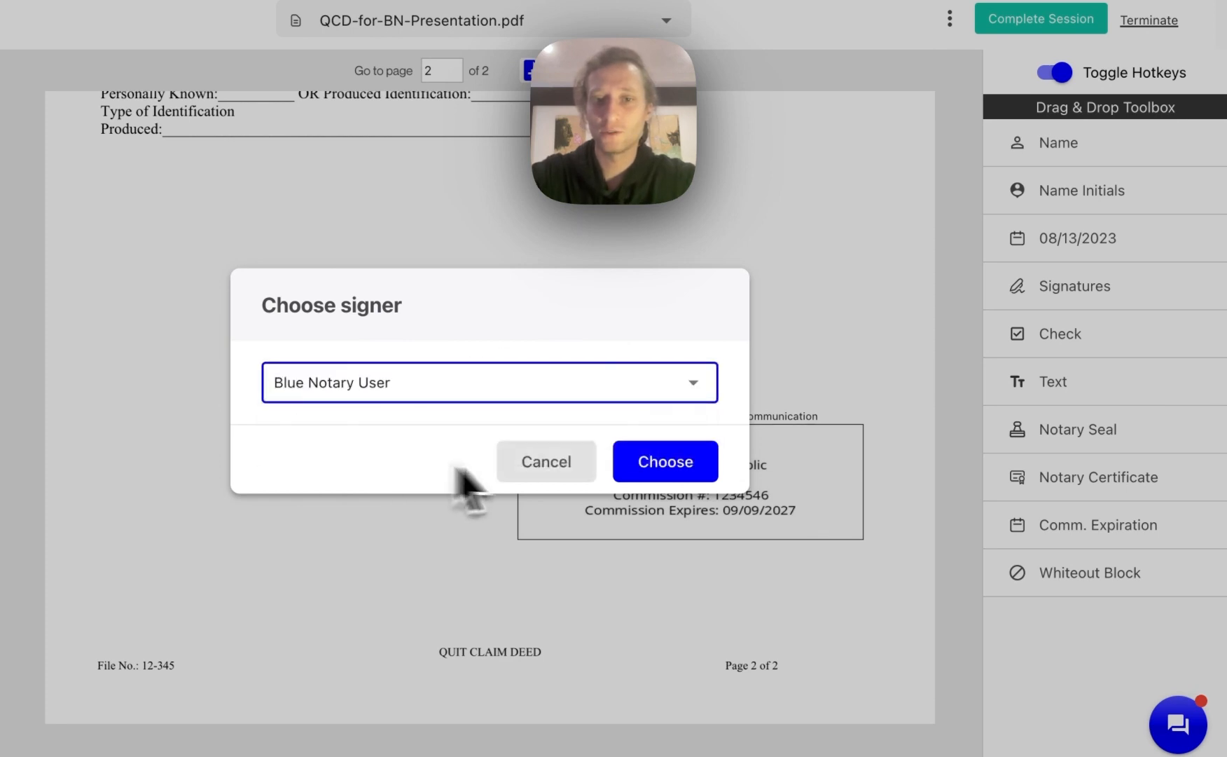
{"action": "left_click", "coordinate": [662, 461]}
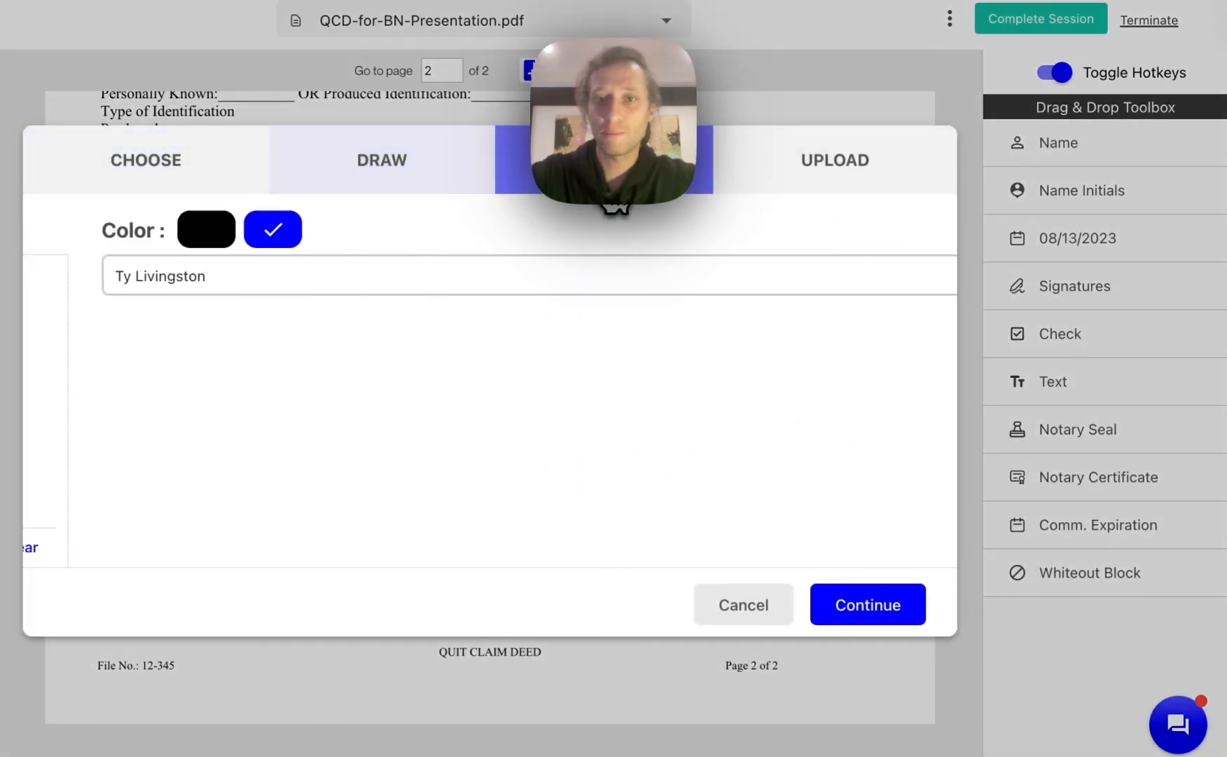
{"action": "left_click", "coordinate": [834, 160]}
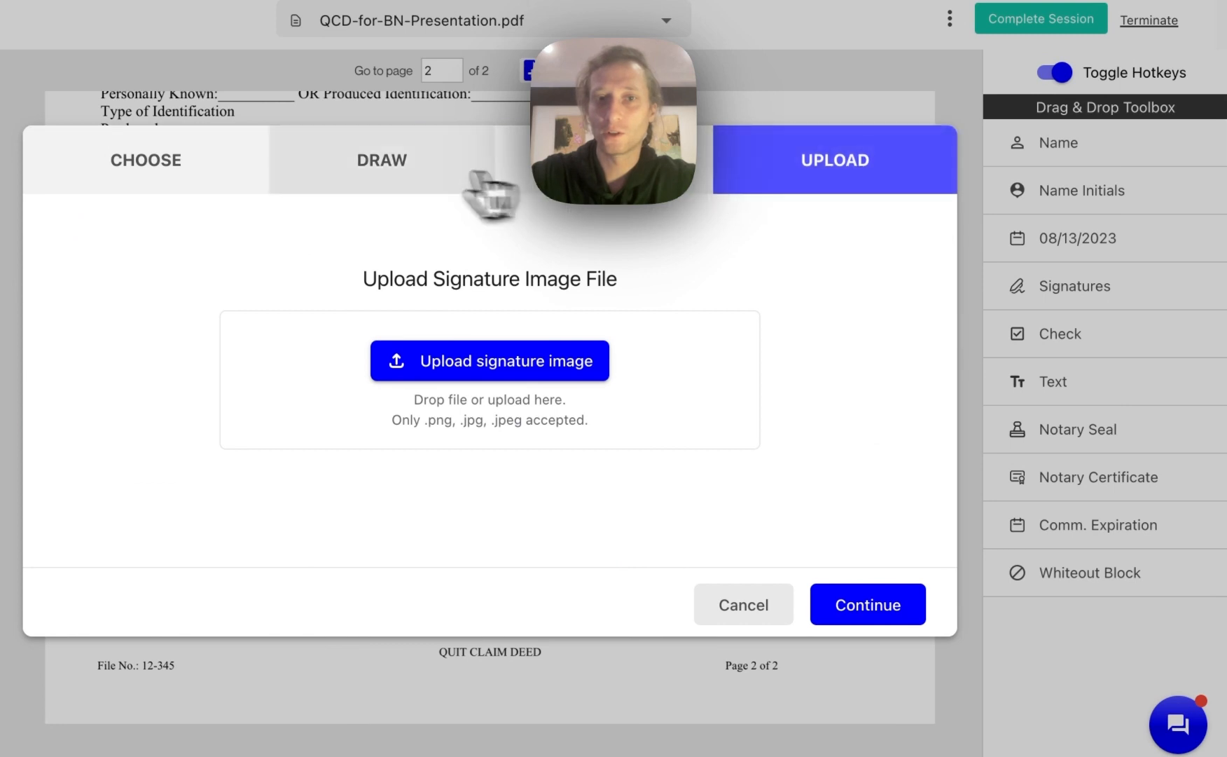
{"action": "left_click", "coordinate": [382, 160]}
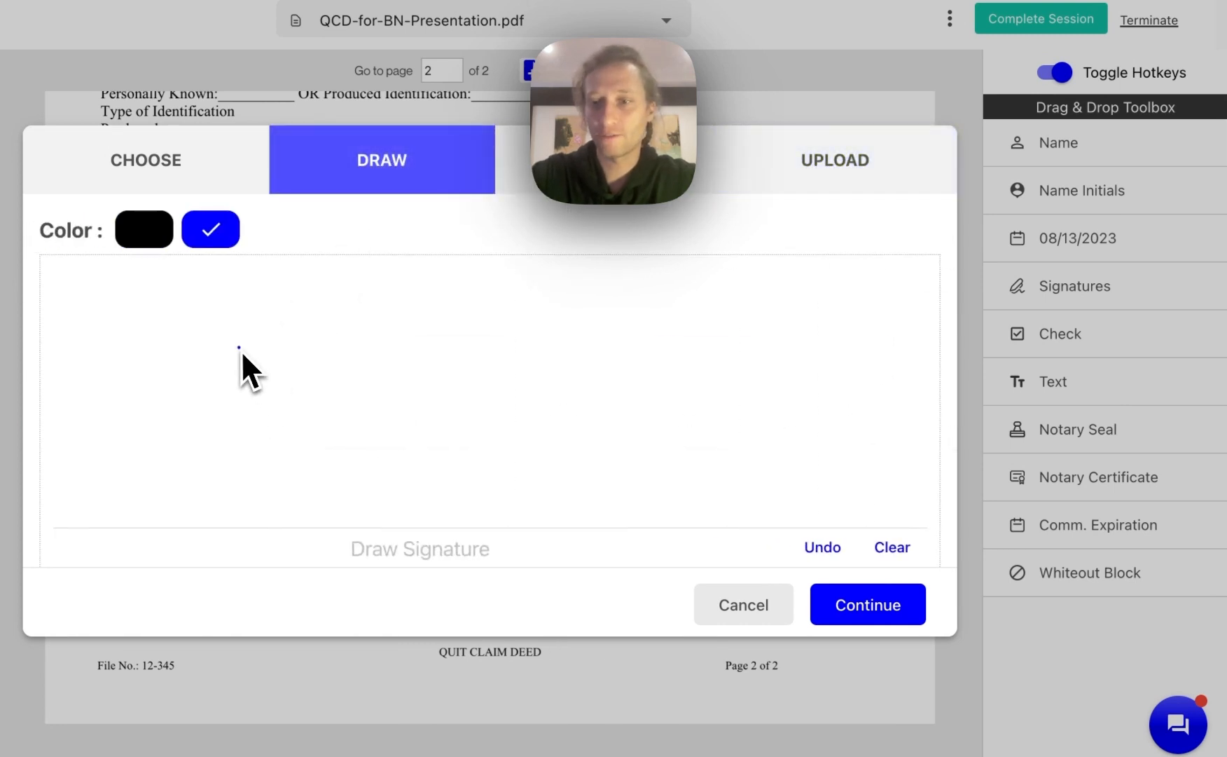
- Hand-draw a two-word signature and accept it onto page 2 of the deed
{"action": "left_click_drag", "start_coordinate": [239, 349], "coordinate": [364, 442]}
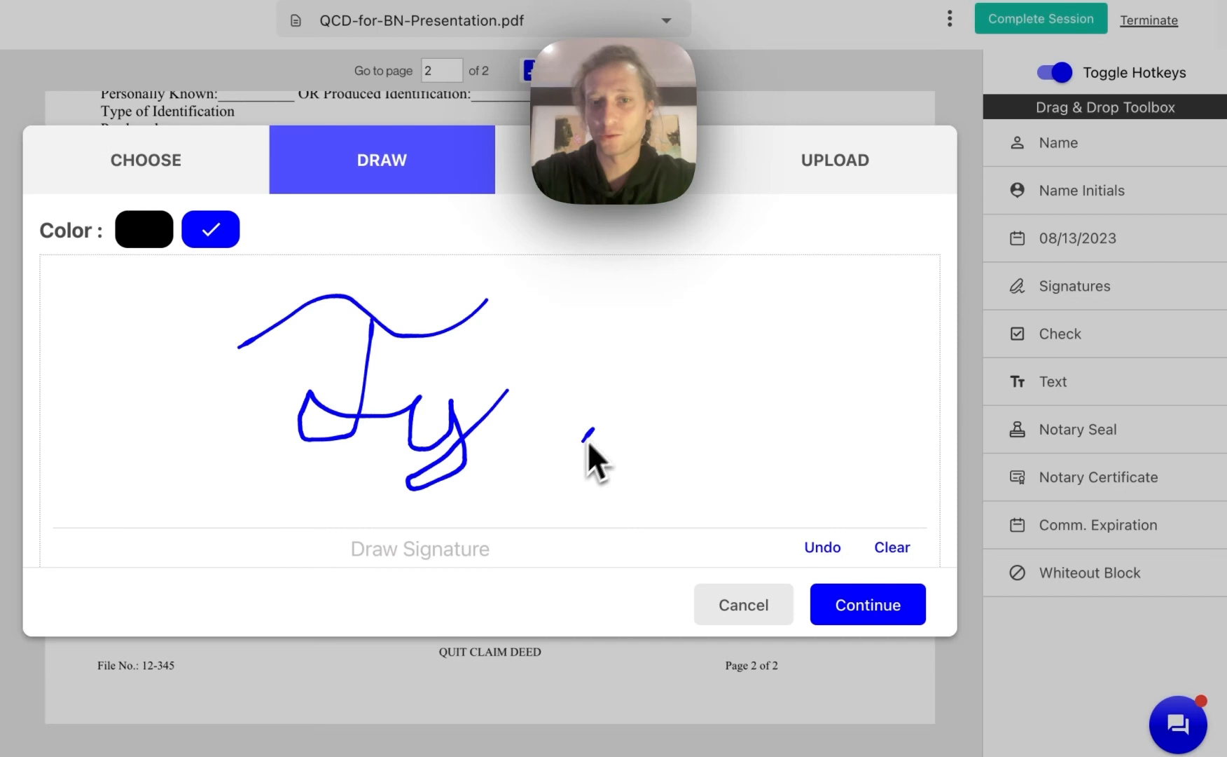
{"action": "left_click_drag", "start_coordinate": [602, 434], "coordinate": [705, 427]}
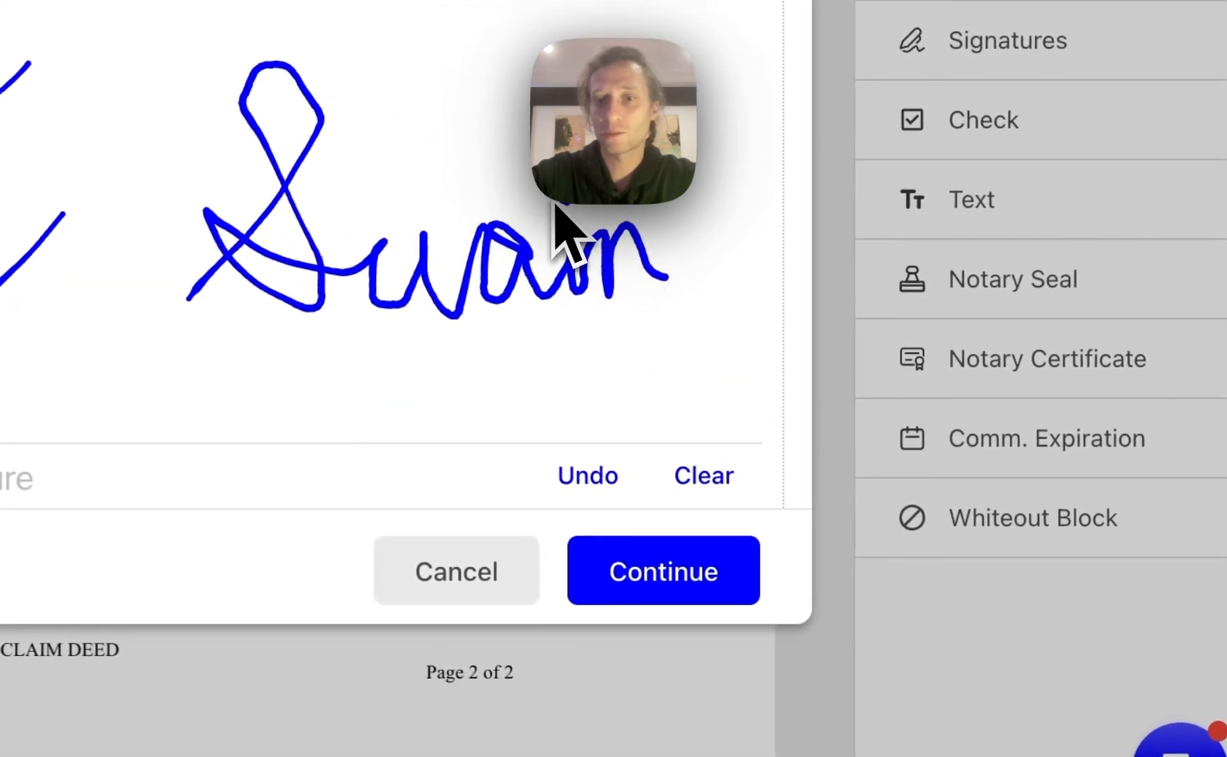
{"action": "left_click", "coordinate": [662, 570]}
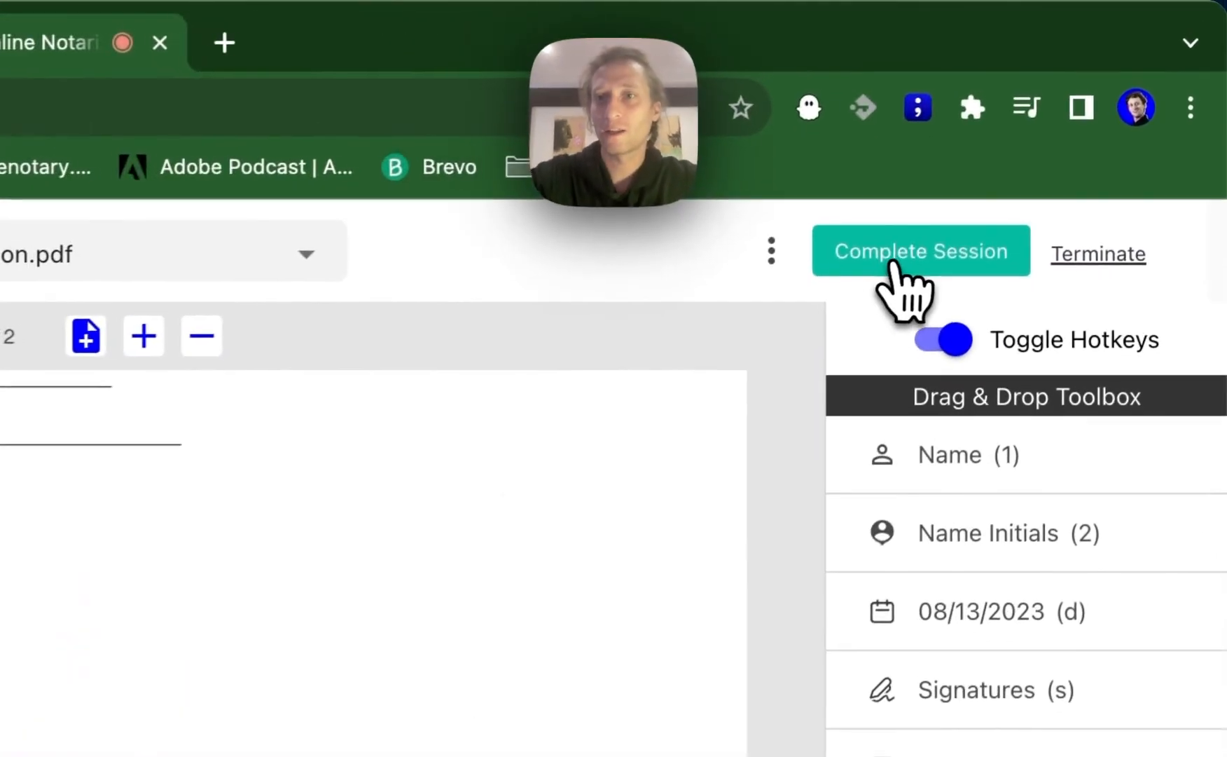
- Complete the Quit Claim Deed session so the final signed document starts building
{"action": "left_click", "coordinate": [921, 251]}
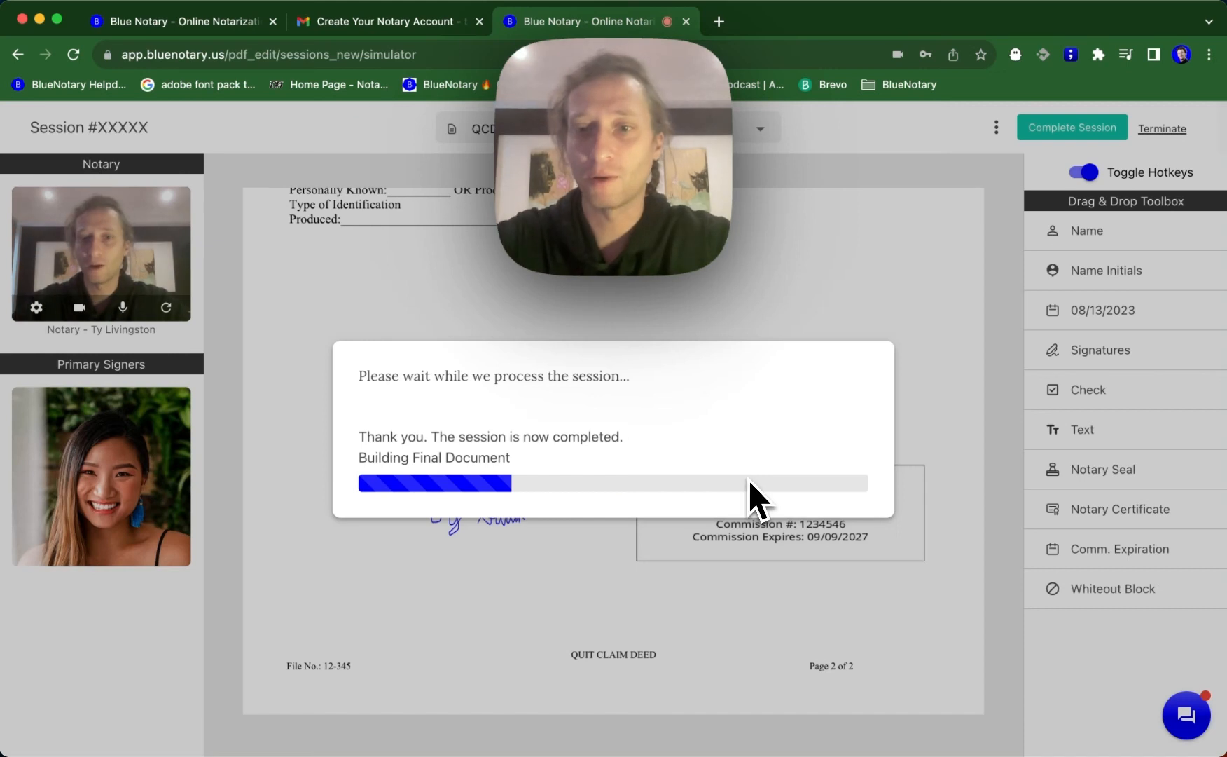
{"action": "mouse_move", "coordinate": [806, 262]}
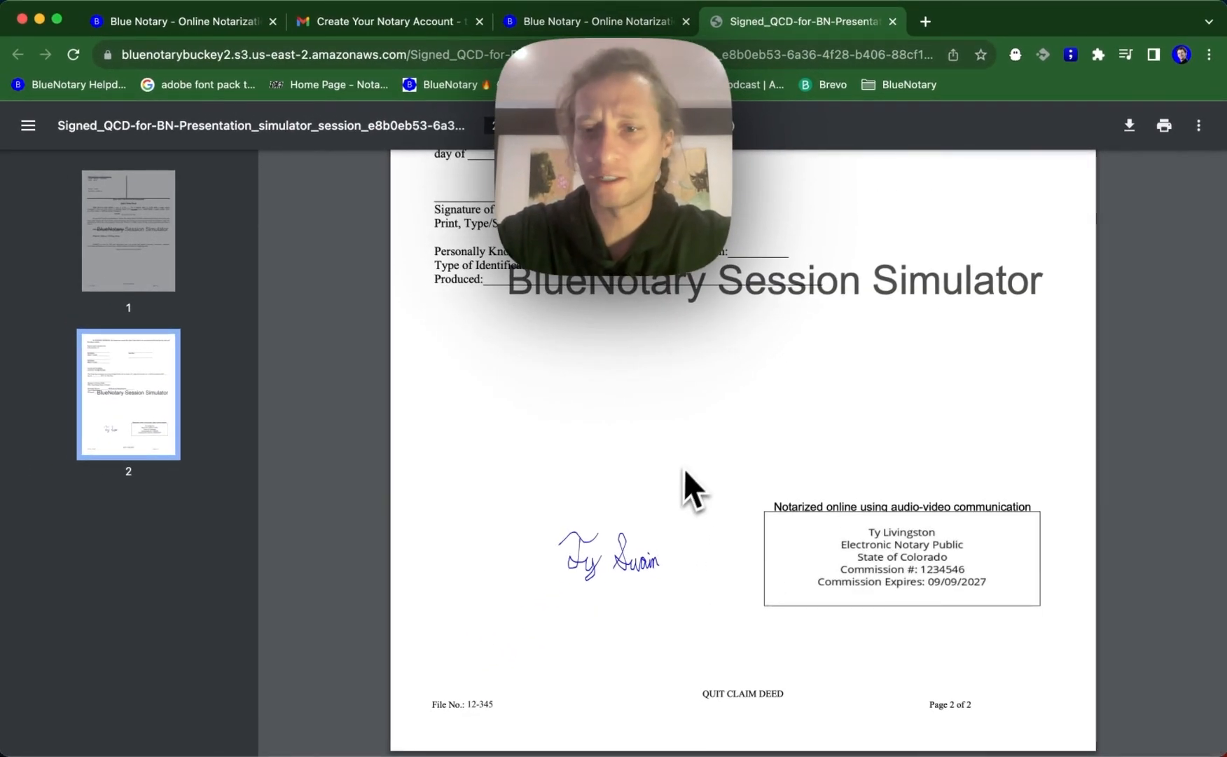
- Scroll the signed deed PDF up from the page 2 signature toward page 1
{"action": "scroll", "scroll_direction": "up", "scroll_amount": 3}
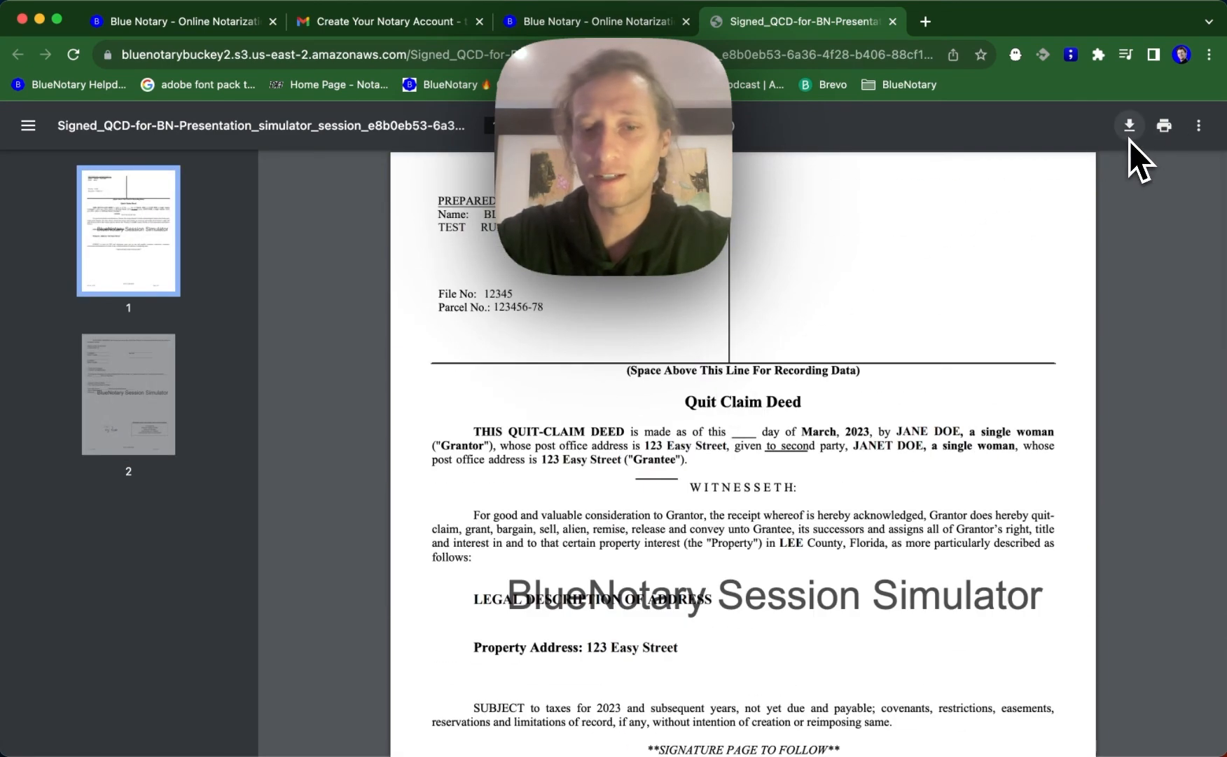
{"action": "mouse_move", "coordinate": [1130, 172]}
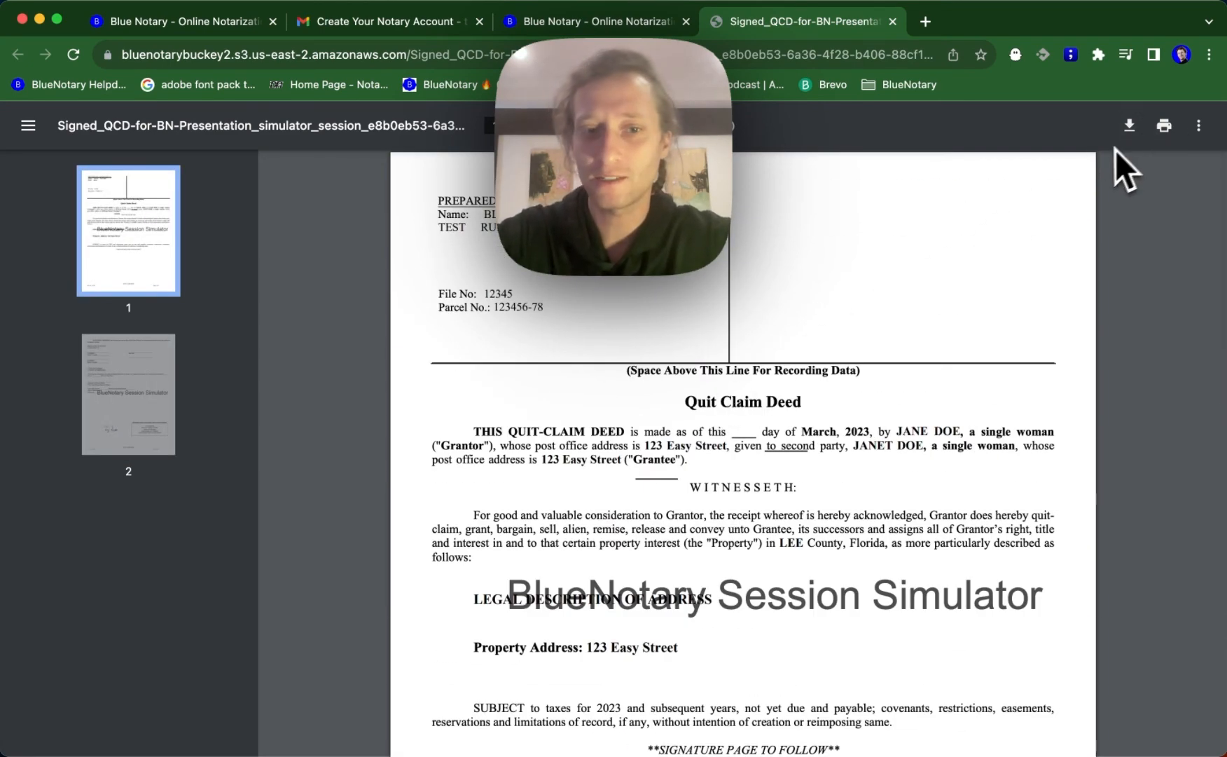